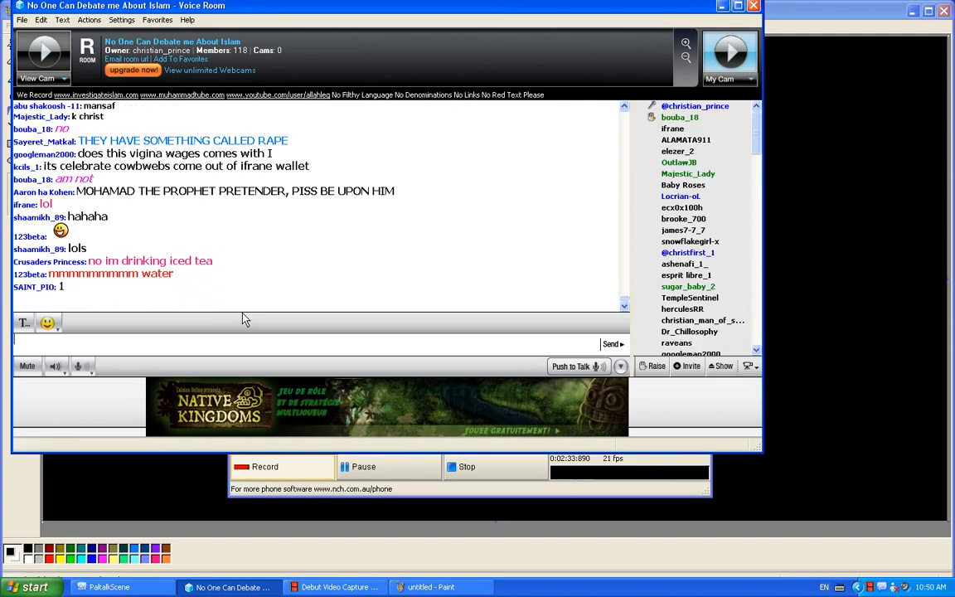
Compose the room message 'is it from Zem Zem' addressed to Christian Princ.
{"action": "type", "text": "is it from Zem Zem"}
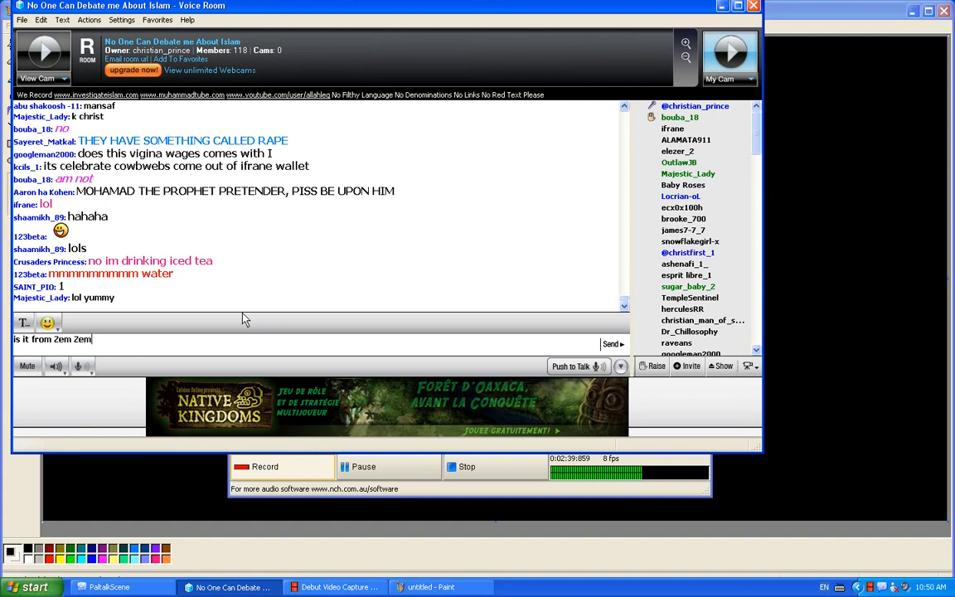
{"action": "type", "text": "Christian Princ"}
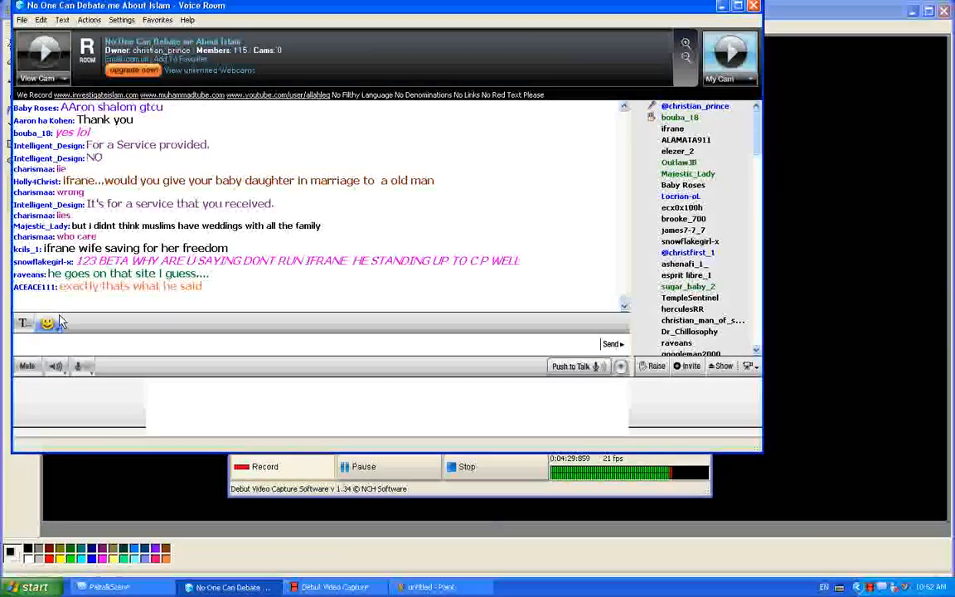
Show the emoticon menu for the outgoing chat message.
{"action": "left_click", "coordinate": [46, 321]}
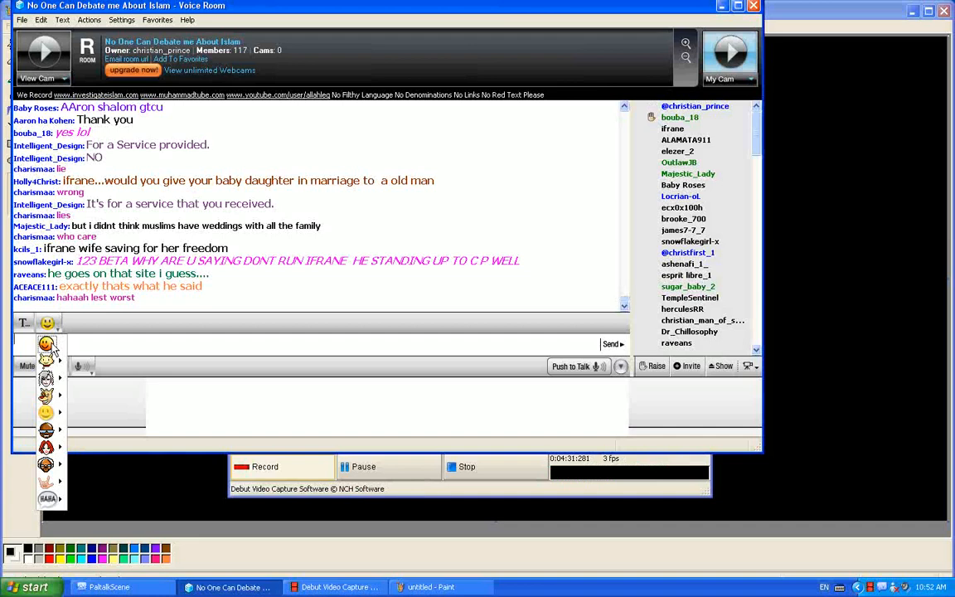